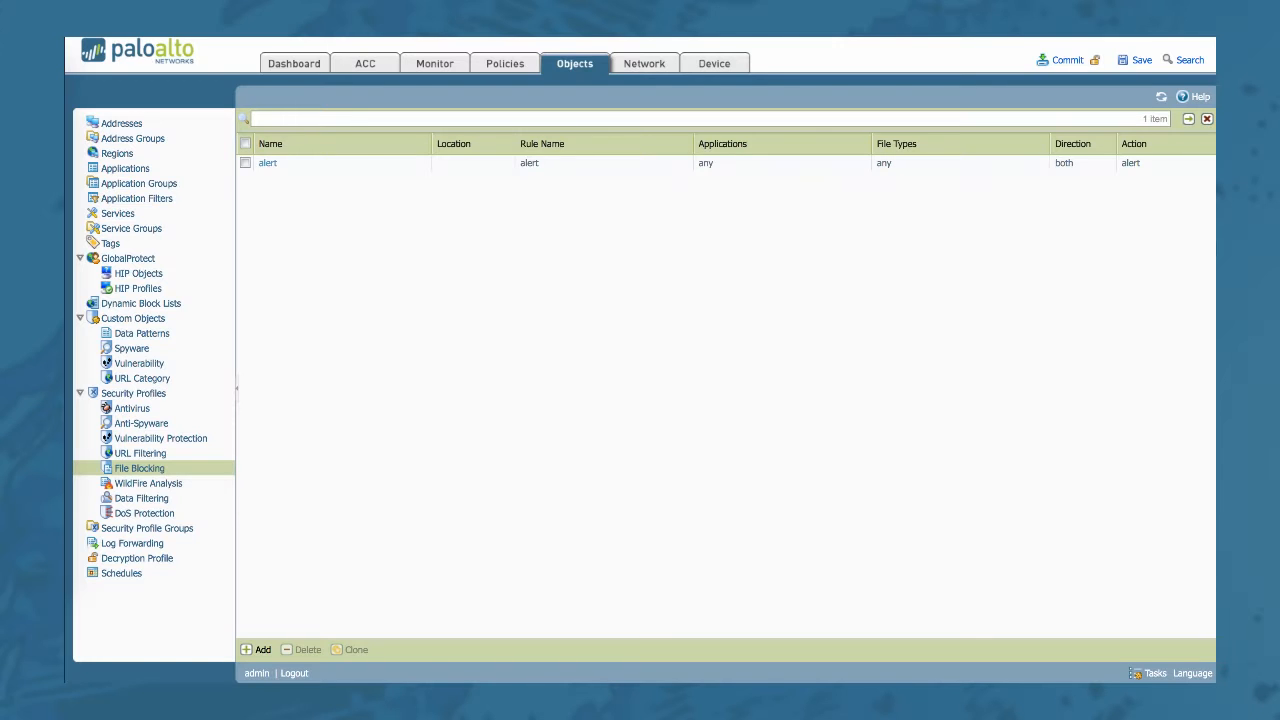
Begin a new file blocking profile to be named fileblocking with exe, pe, hlp lnk and scr alert rules.
left_click(256, 648)
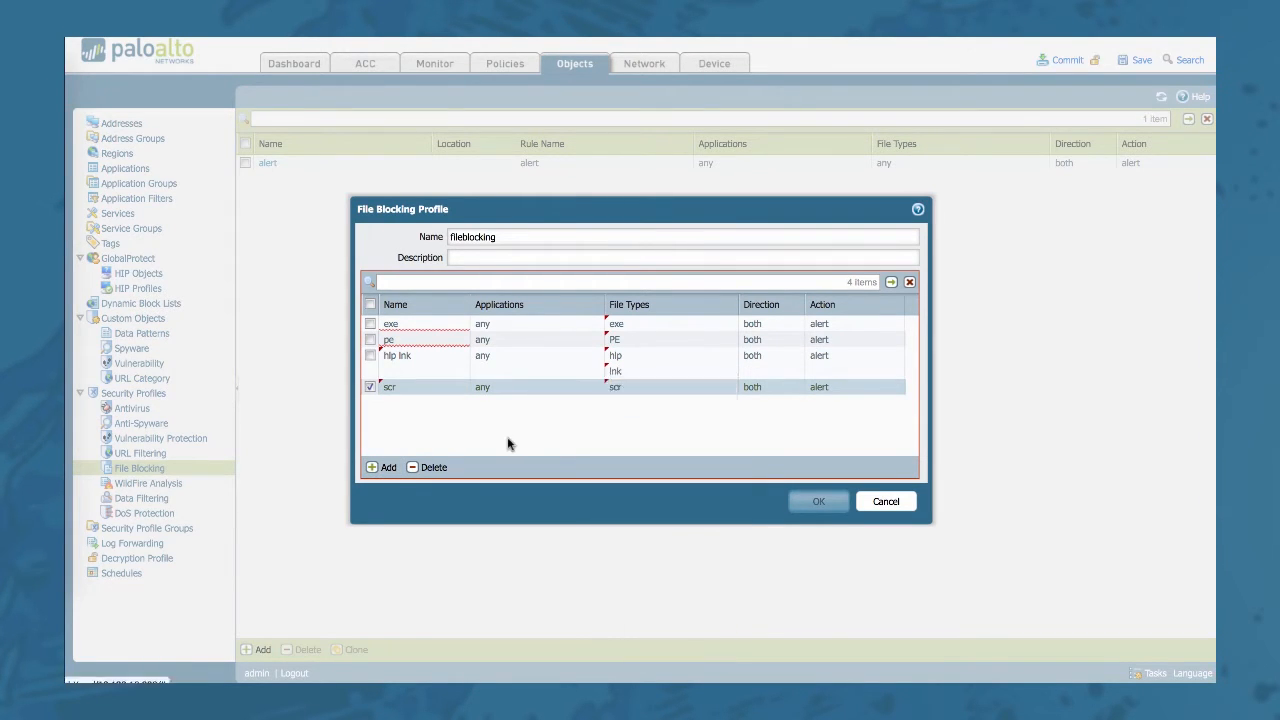
Add a multi-level rule covering Multi-Level-Encoding files with alert action.
left_click(388, 468)
type("multi-level")
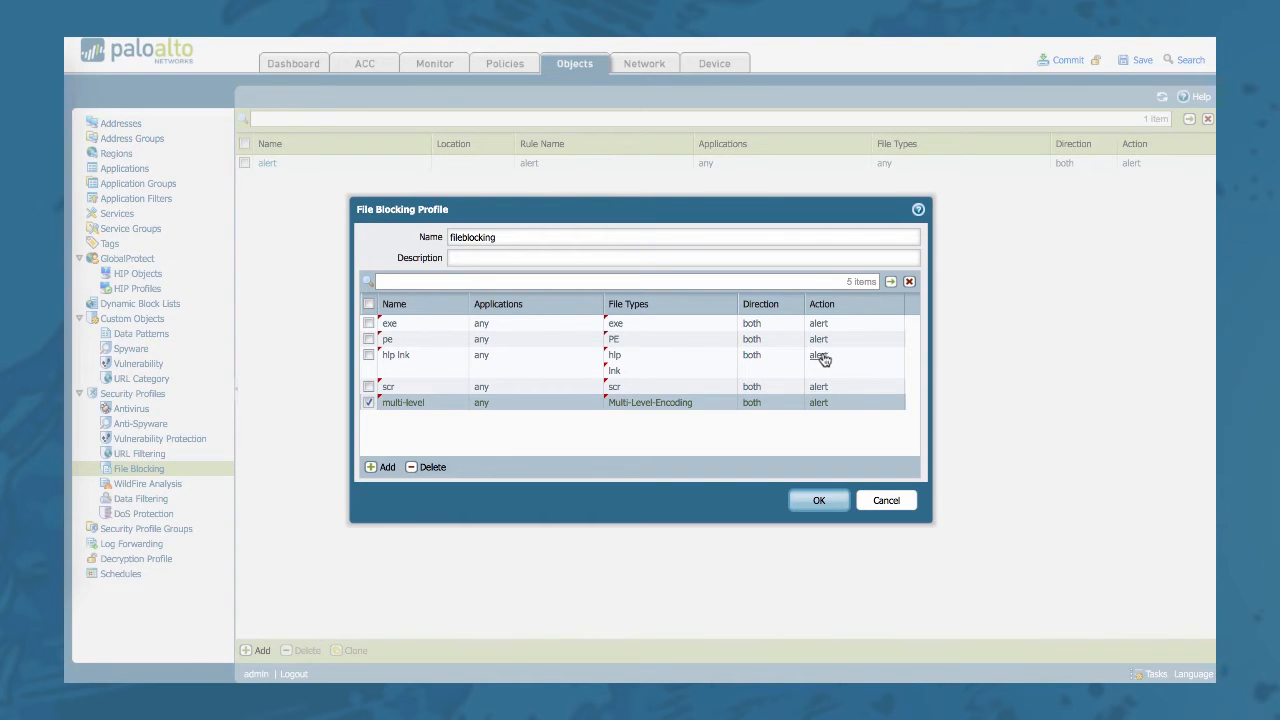
Set the hlp lnk, scr and multi-level rules' action from alert to block.
left_click(852, 356)
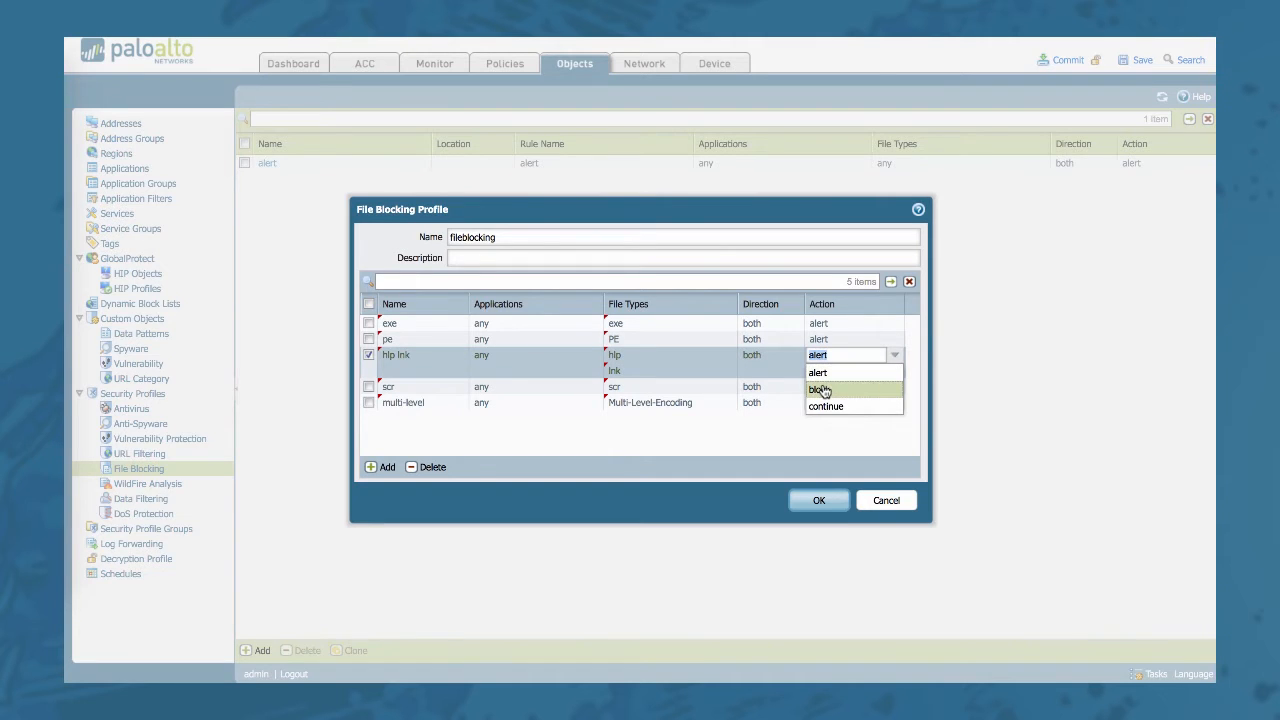
left_click(820, 388)
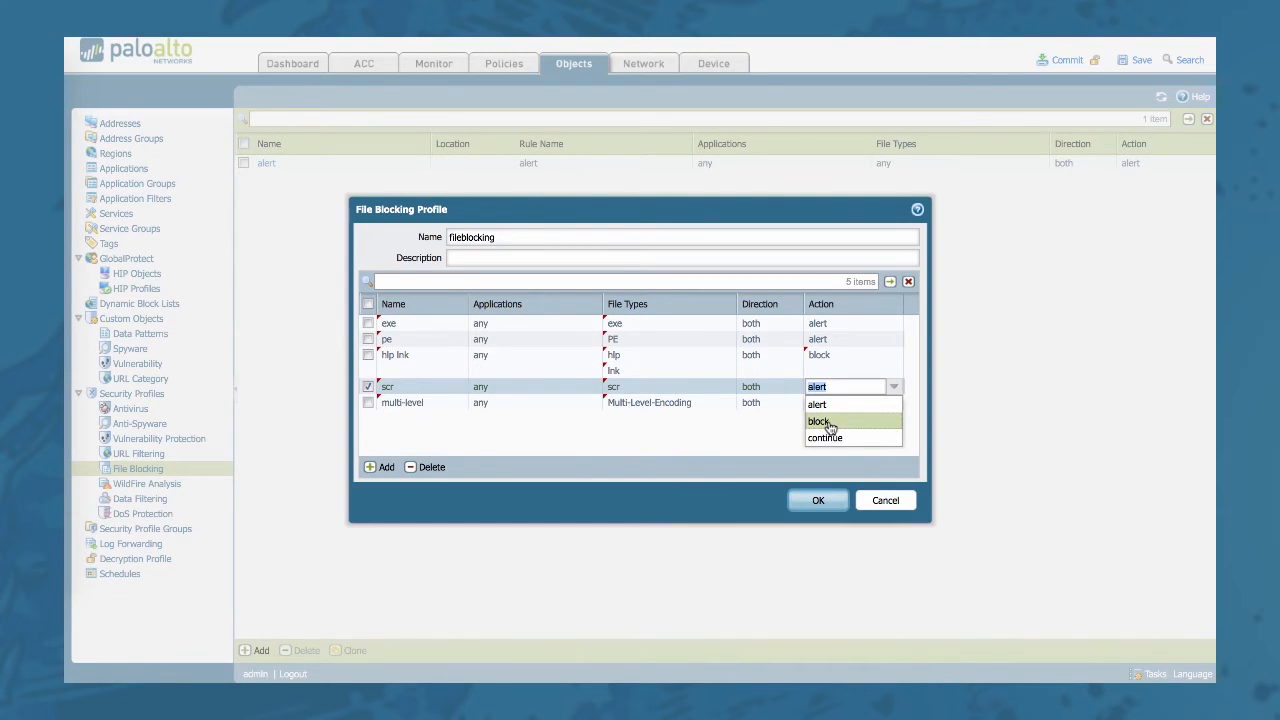
left_click(820, 420)
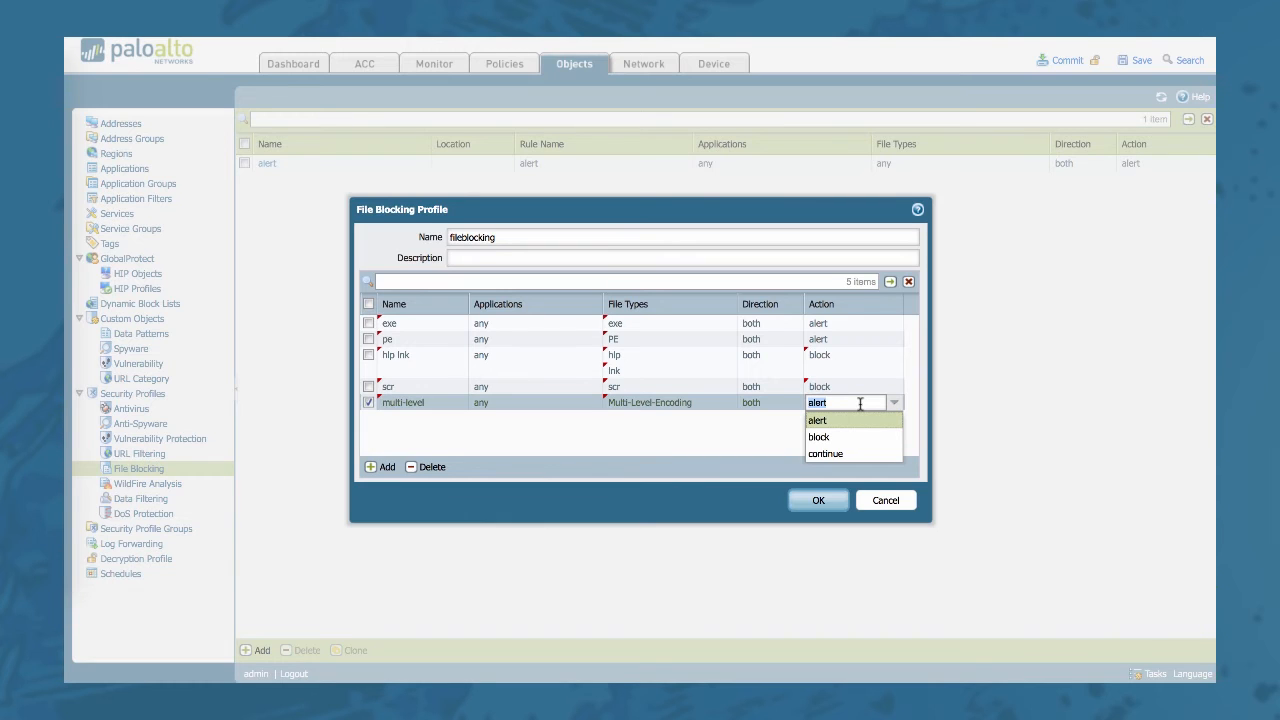
mouse_move(732, 416)
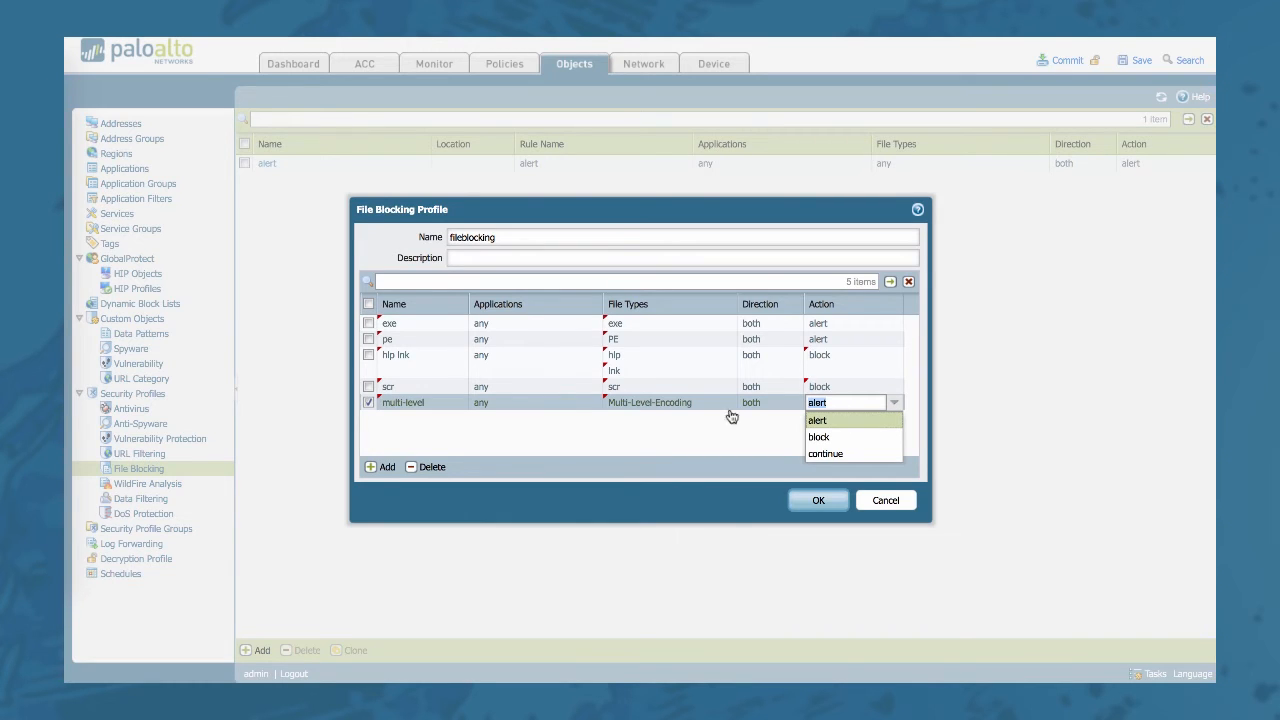
mouse_move(870, 436)
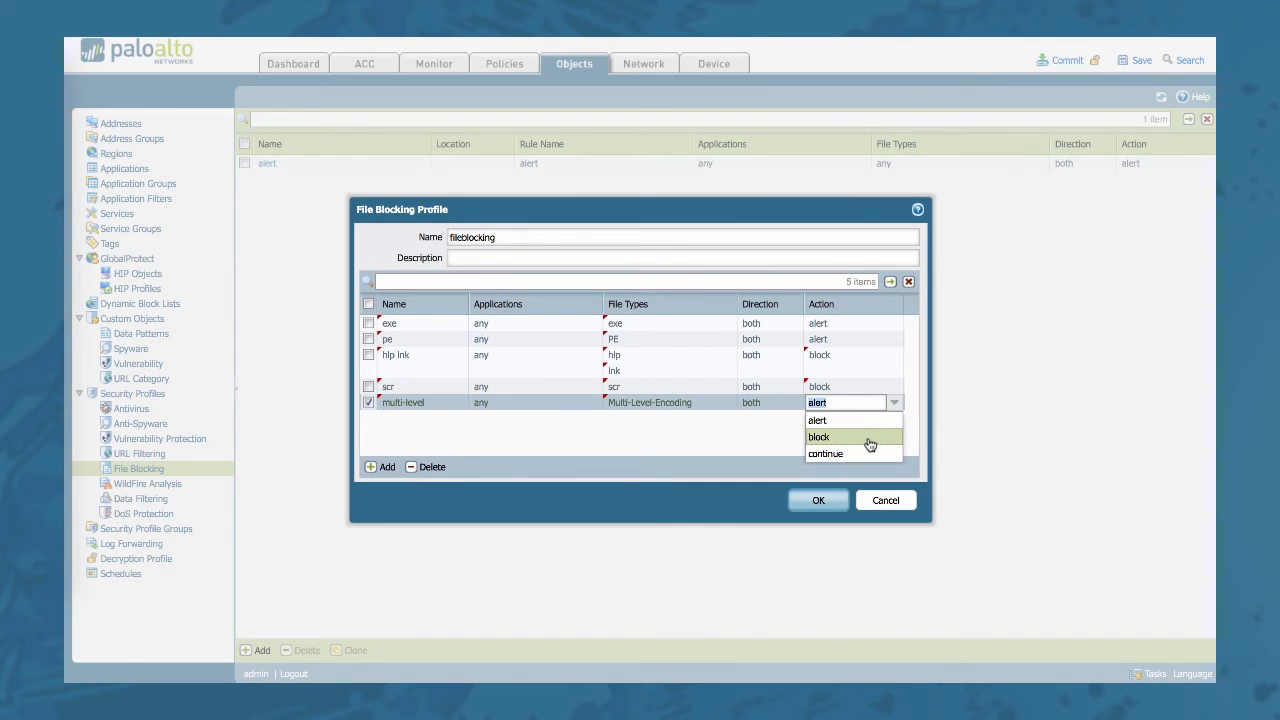
left_click(820, 436)
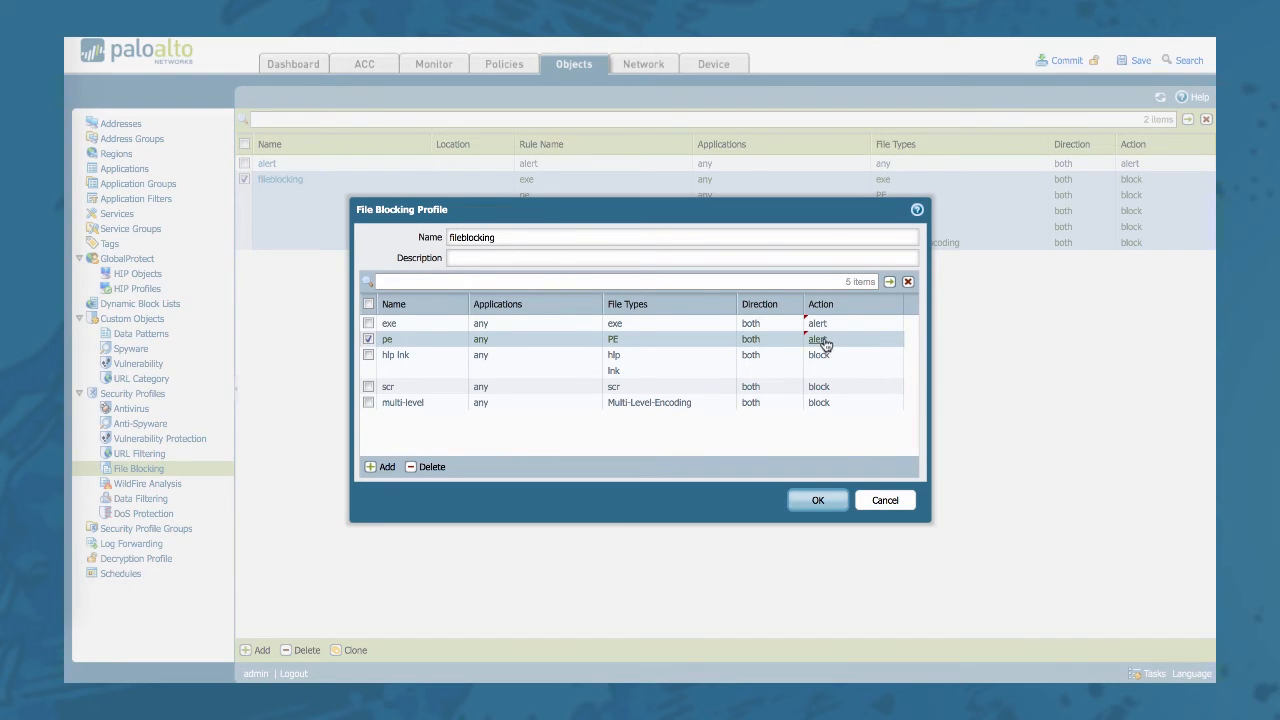
Set the pe and exe rules' action to block as well.
left_click(892, 324)
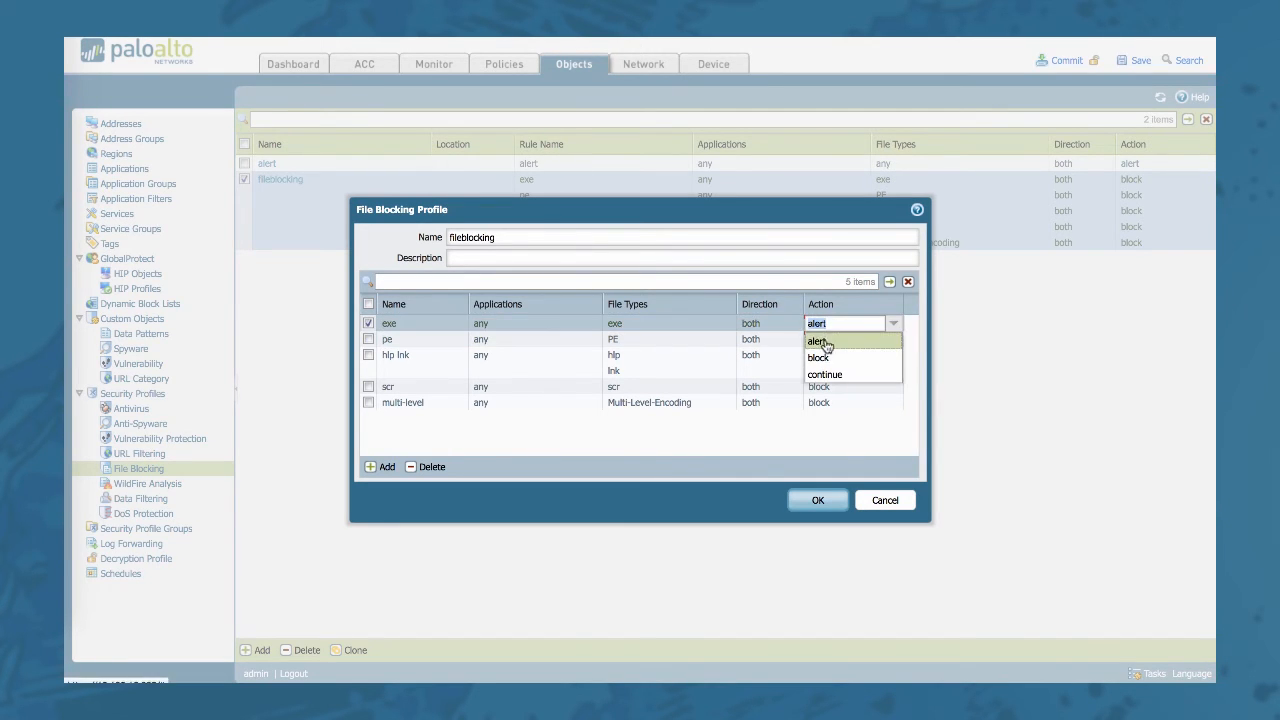
left_click(818, 356)
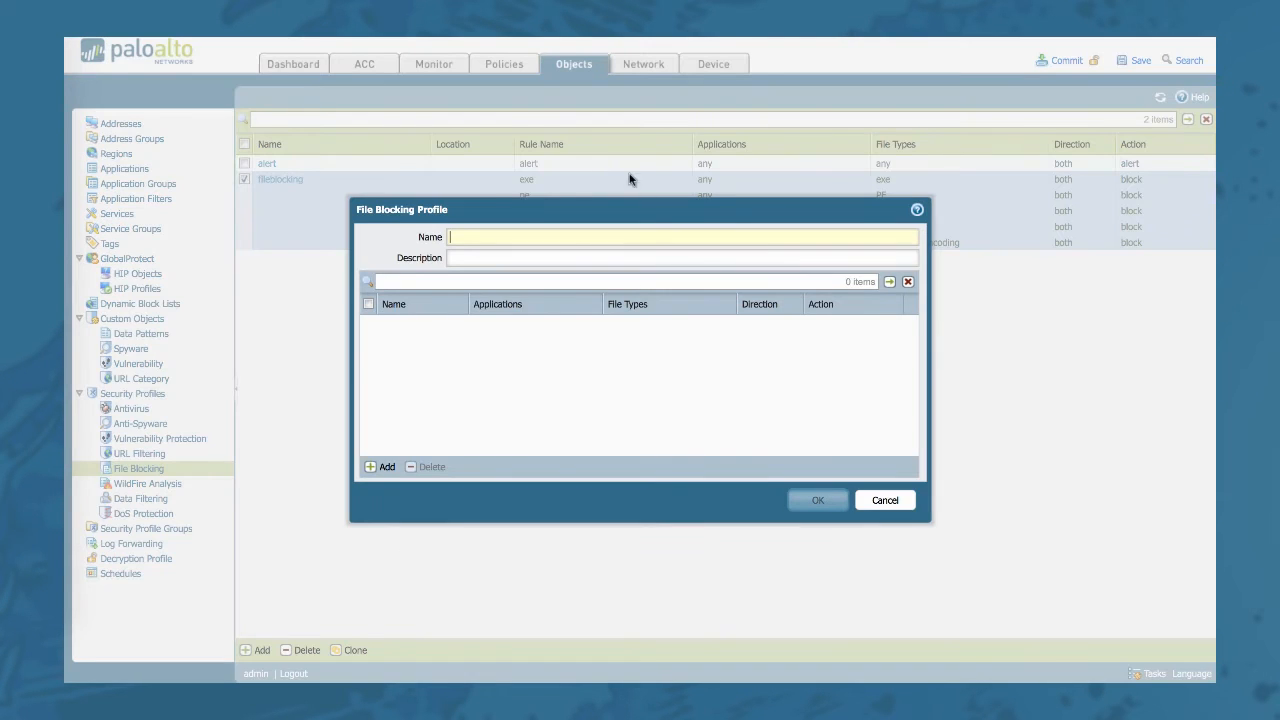
Save a file blocking profile named allowportableexe with an allow rule alerting on PE files.
type("allowportableexe")
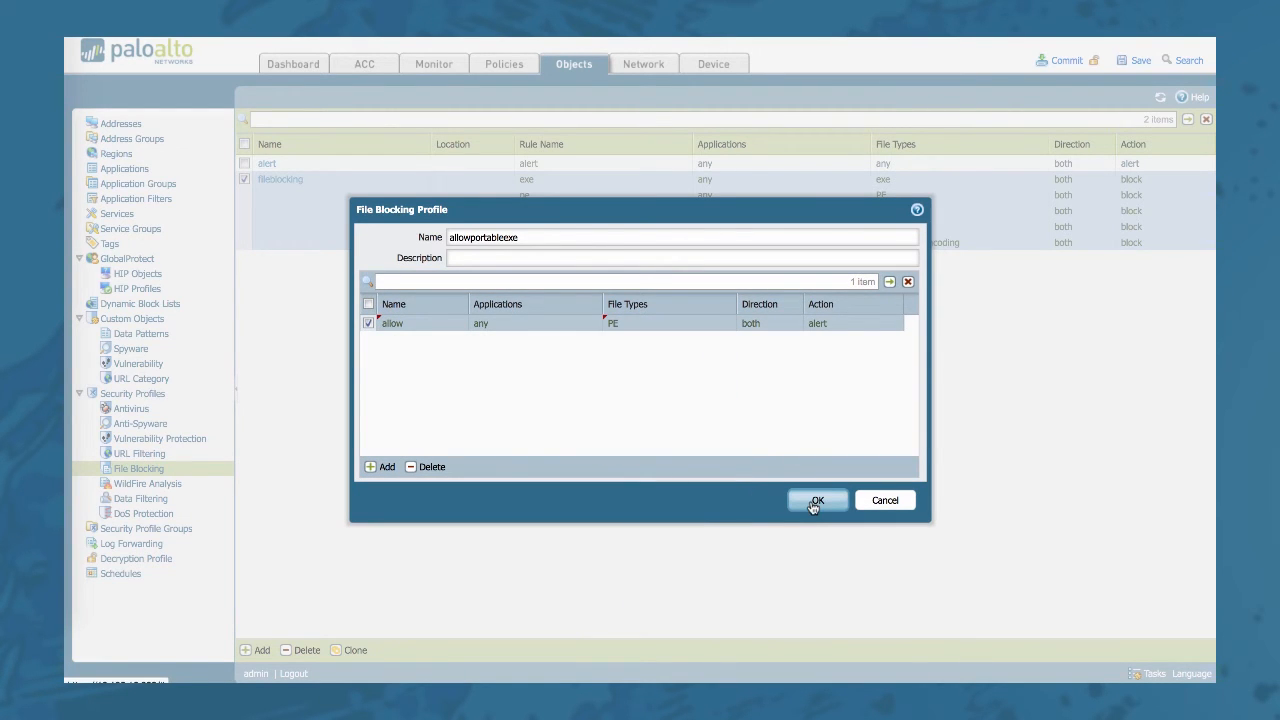
left_click(816, 500)
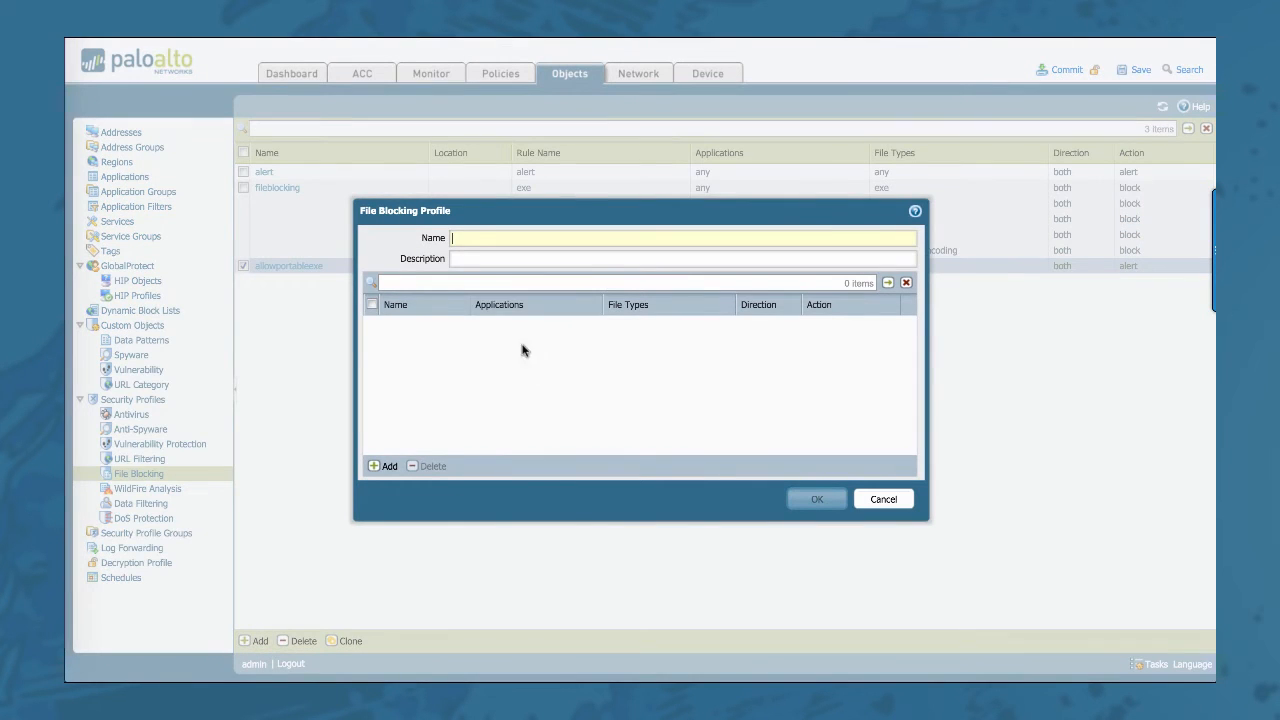
In the new blockPE profile, add a rule named block and choose its PE file types.
type("block")
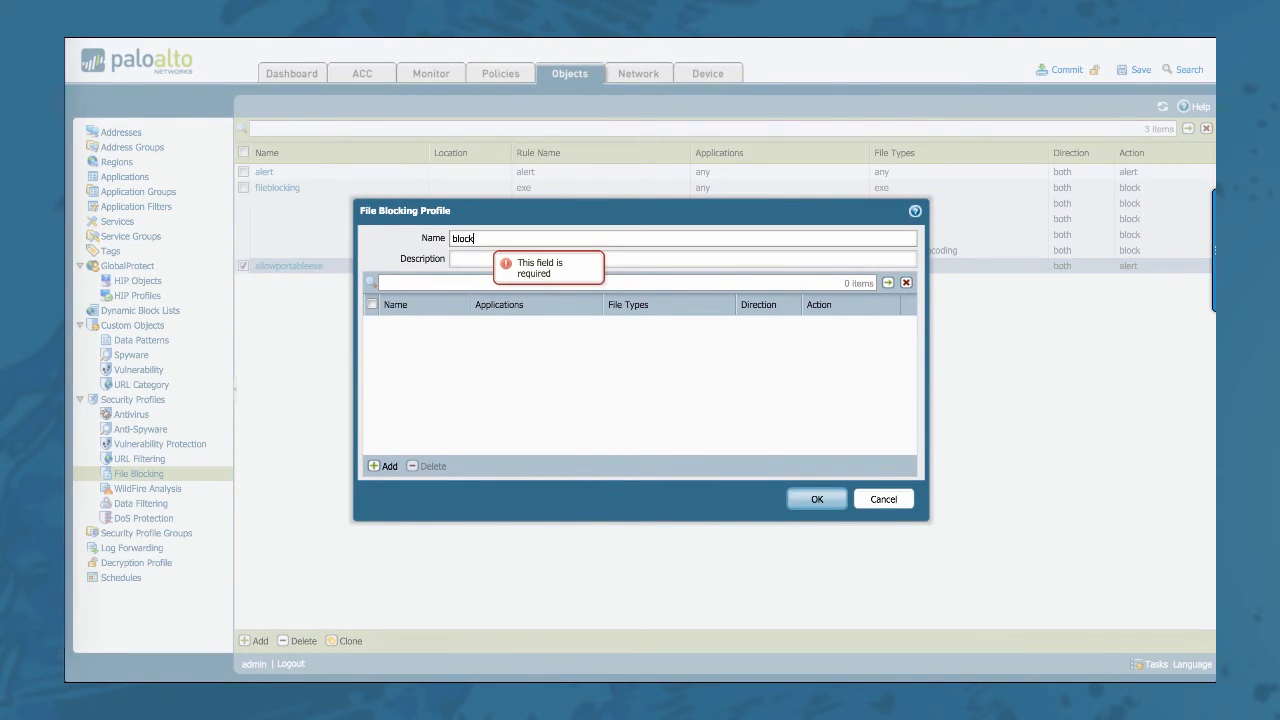
type("PE")
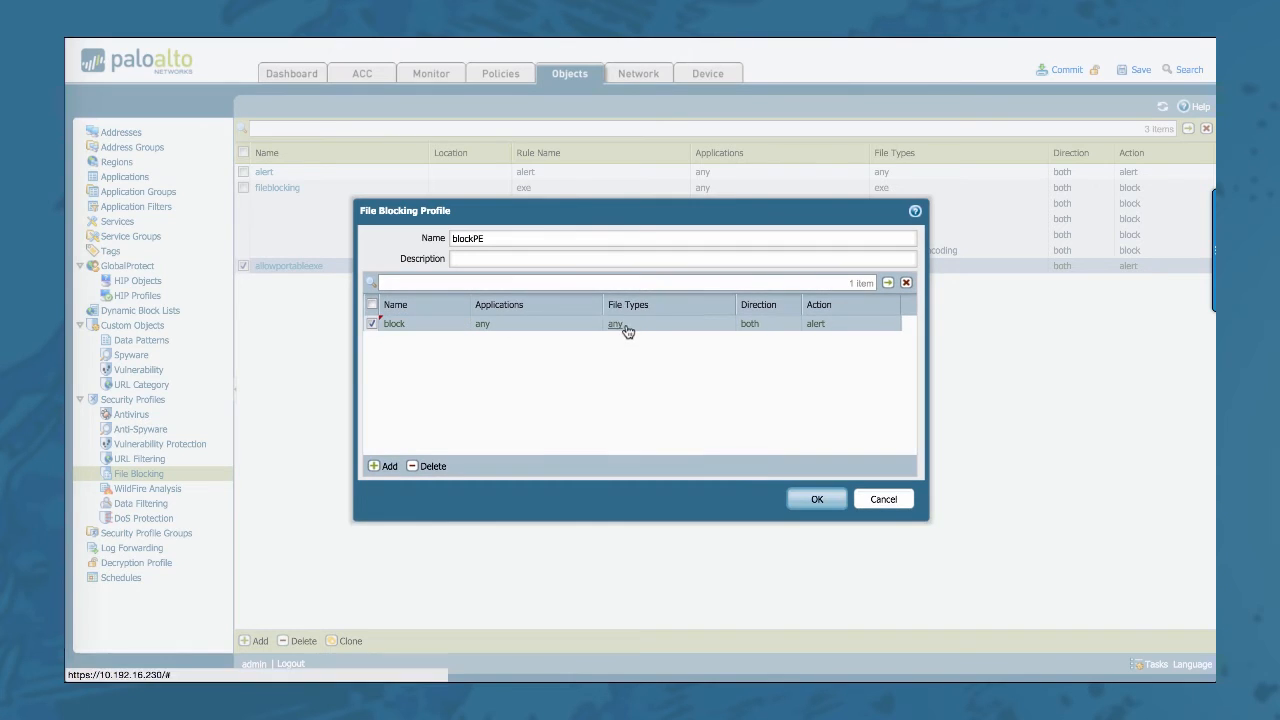
left_click(888, 324)
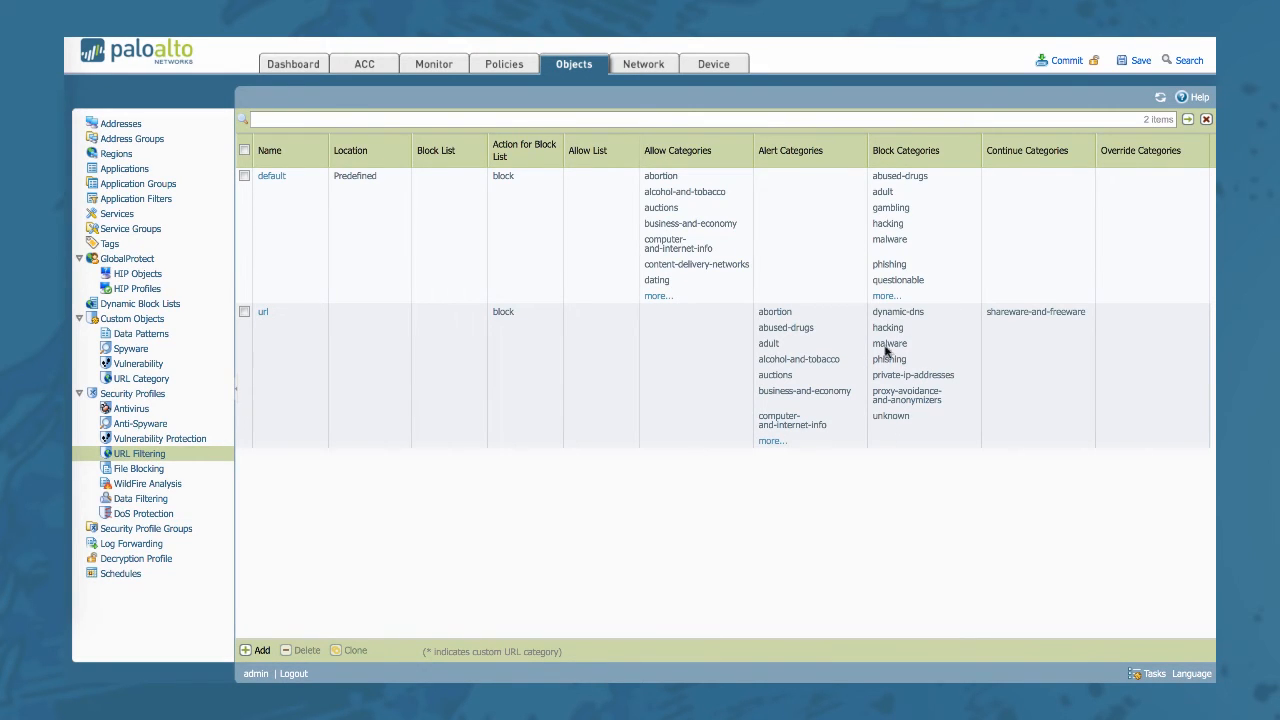
mouse_move(890, 356)
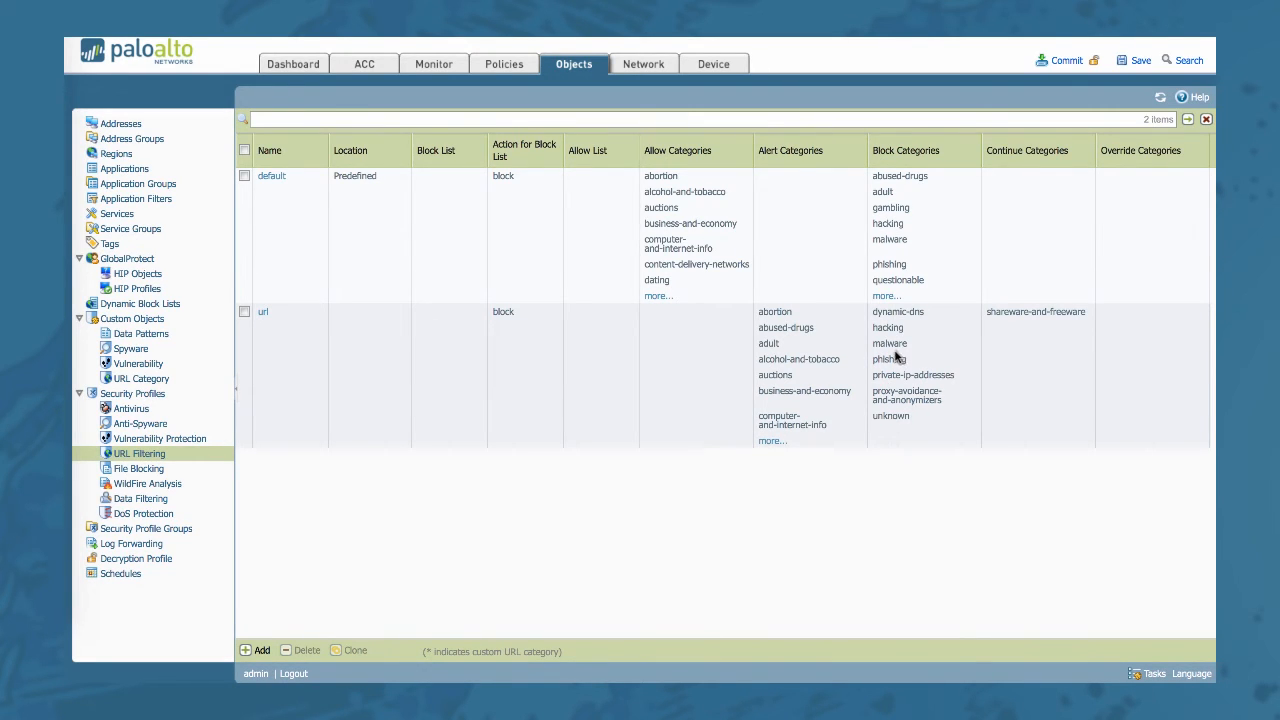
mouse_move(938, 382)
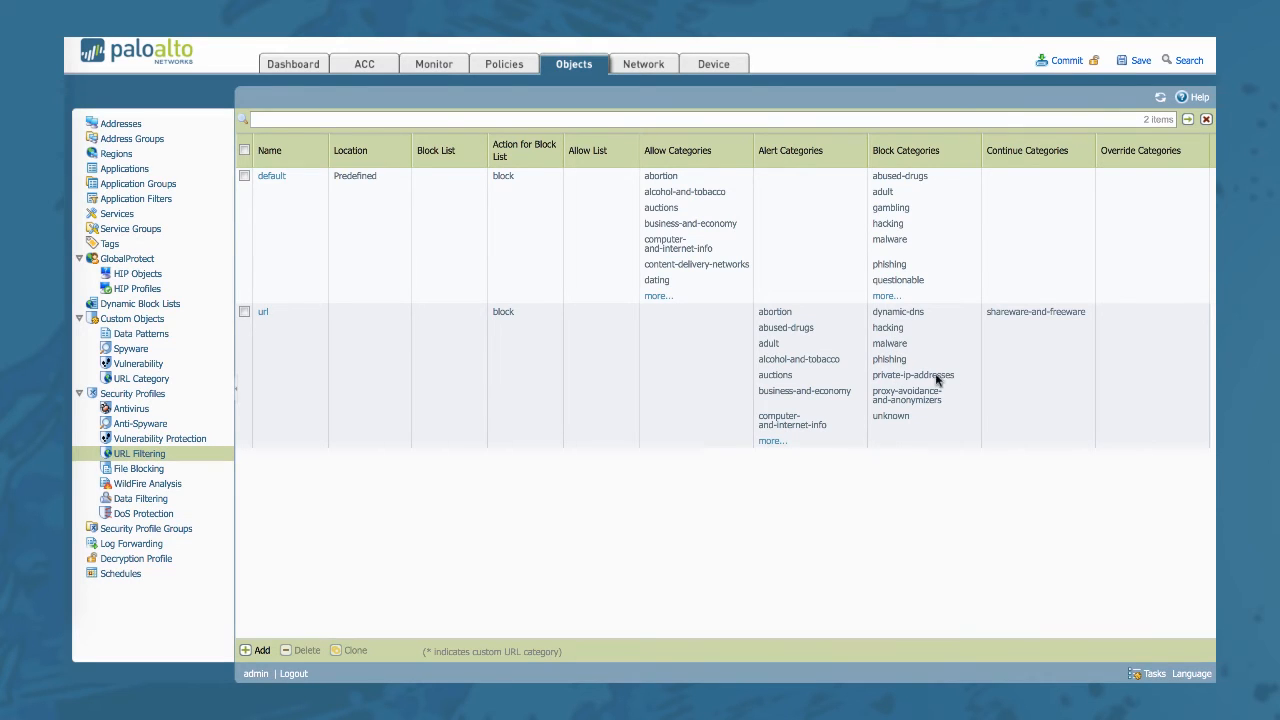
mouse_move(920, 388)
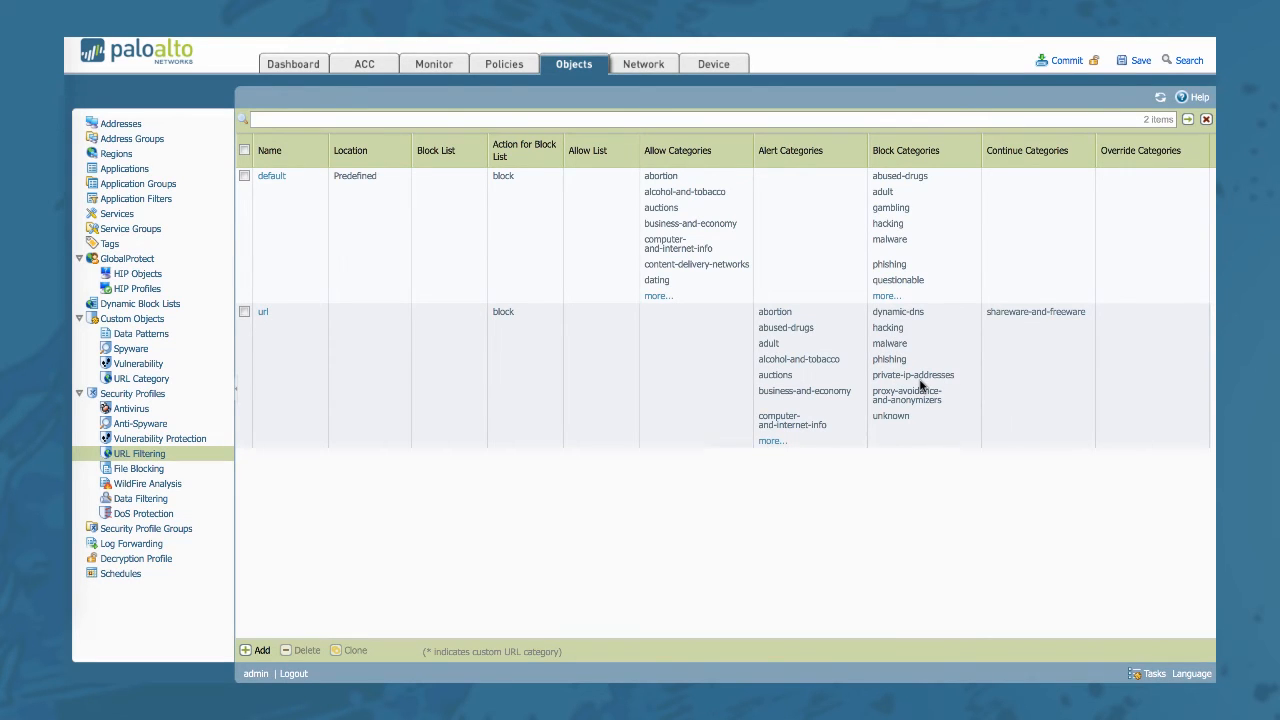
mouse_move(892, 436)
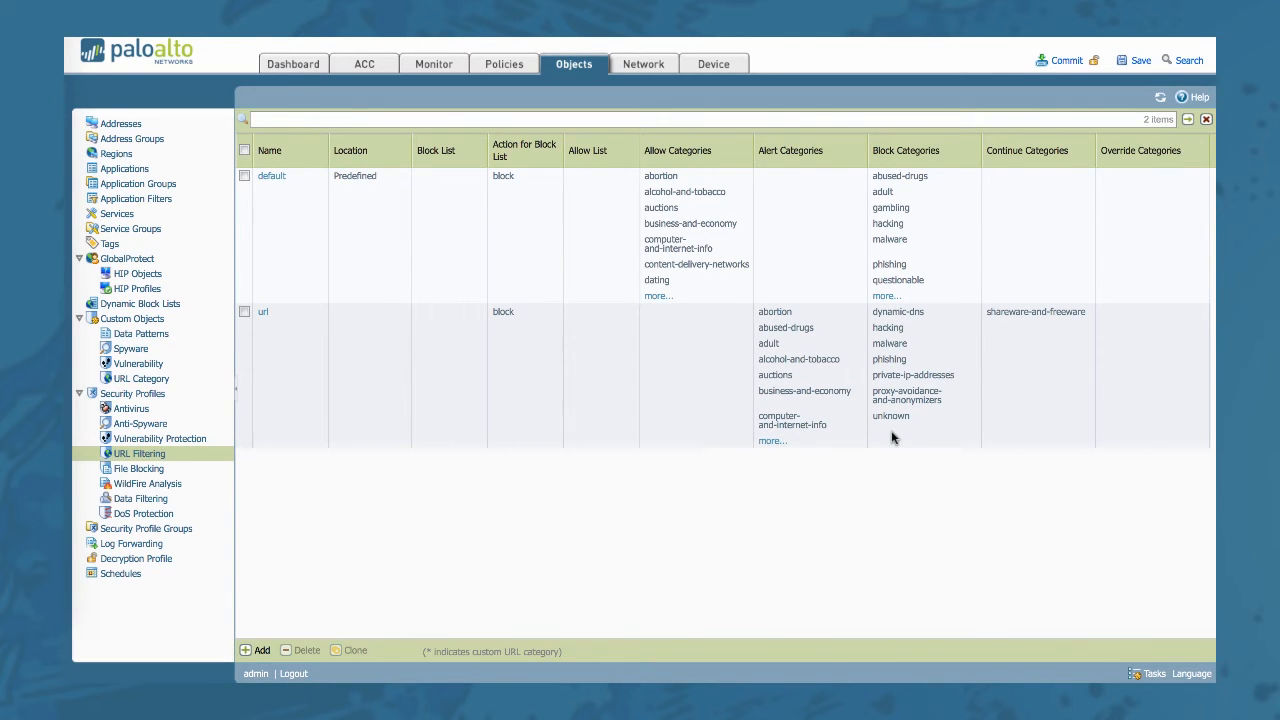
mouse_move(900, 468)
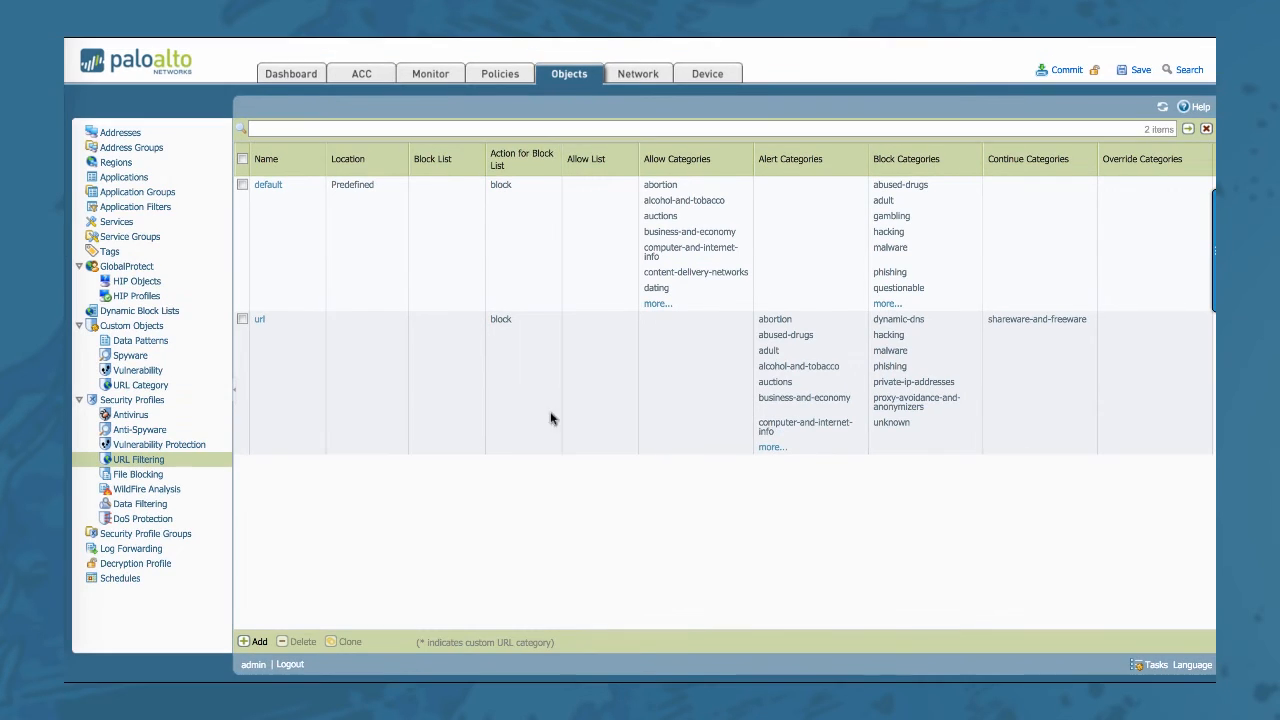
Switch from the URL filtering profiles to the Security policy rulebase.
left_click(500, 72)
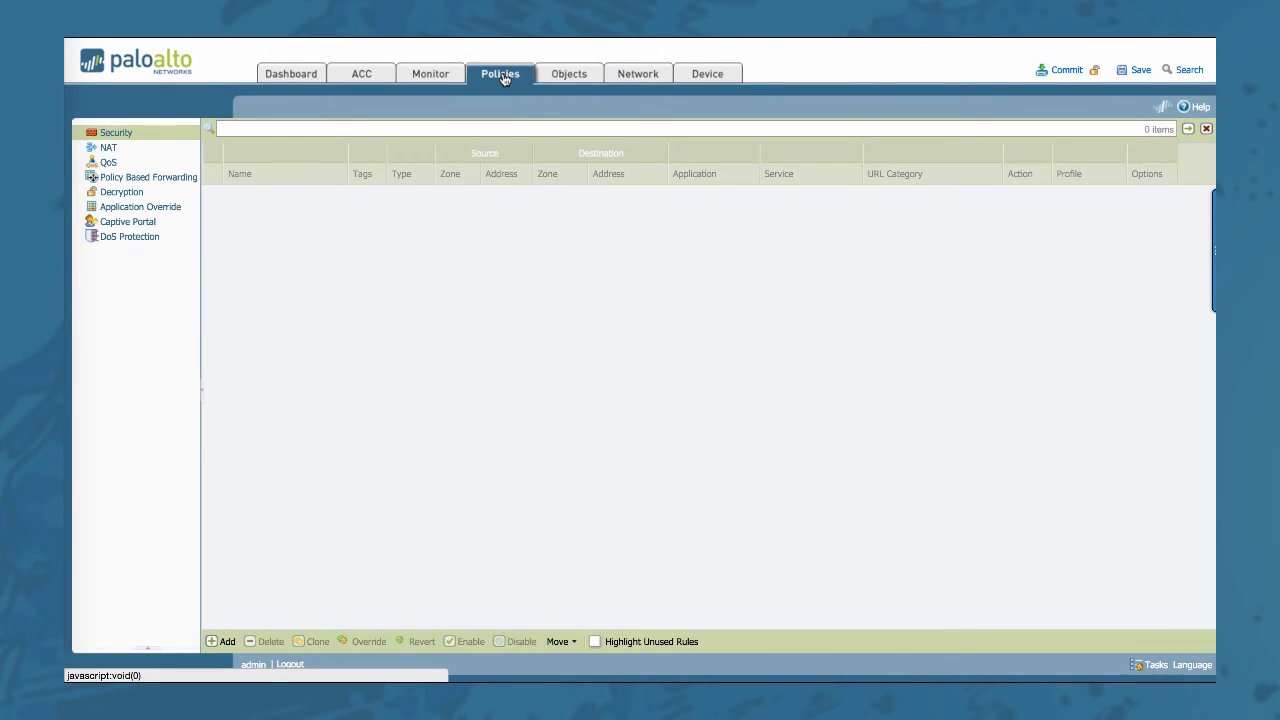
Review block-files-unknown-sites: its Service/URL Category list and the blockPE file blocking profile under Actions.
left_click(500, 72)
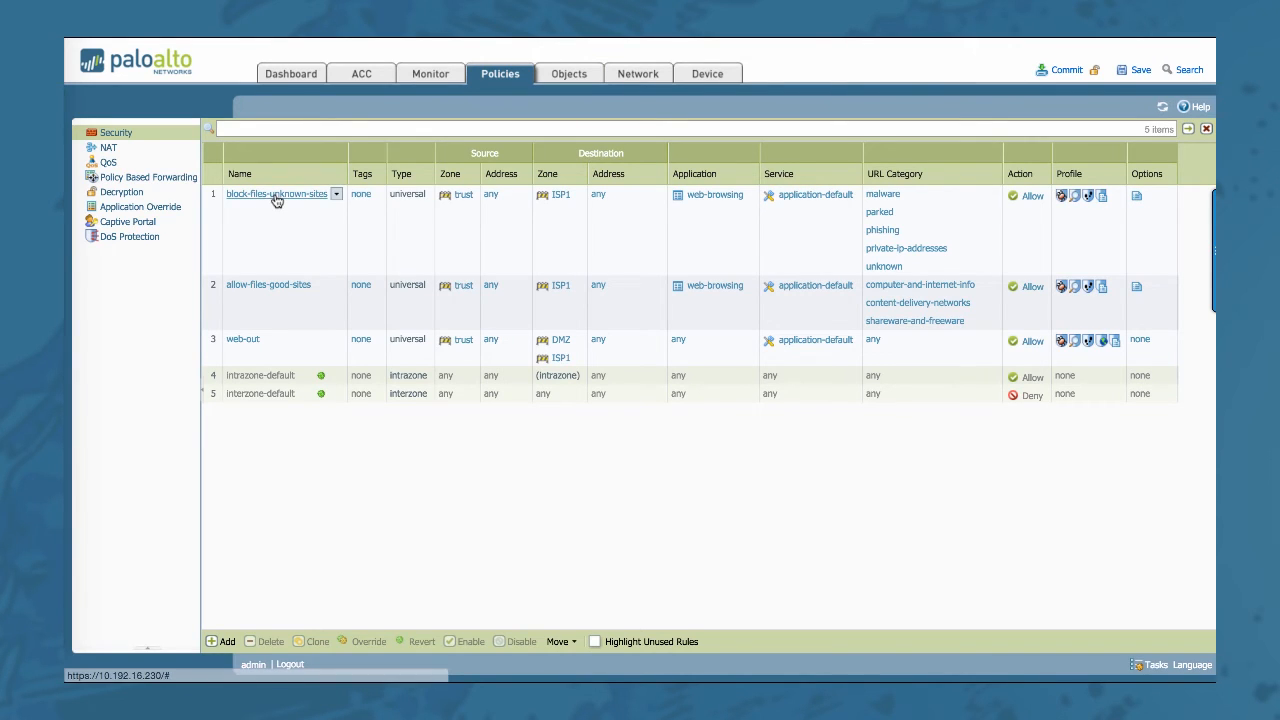
left_click(276, 192)
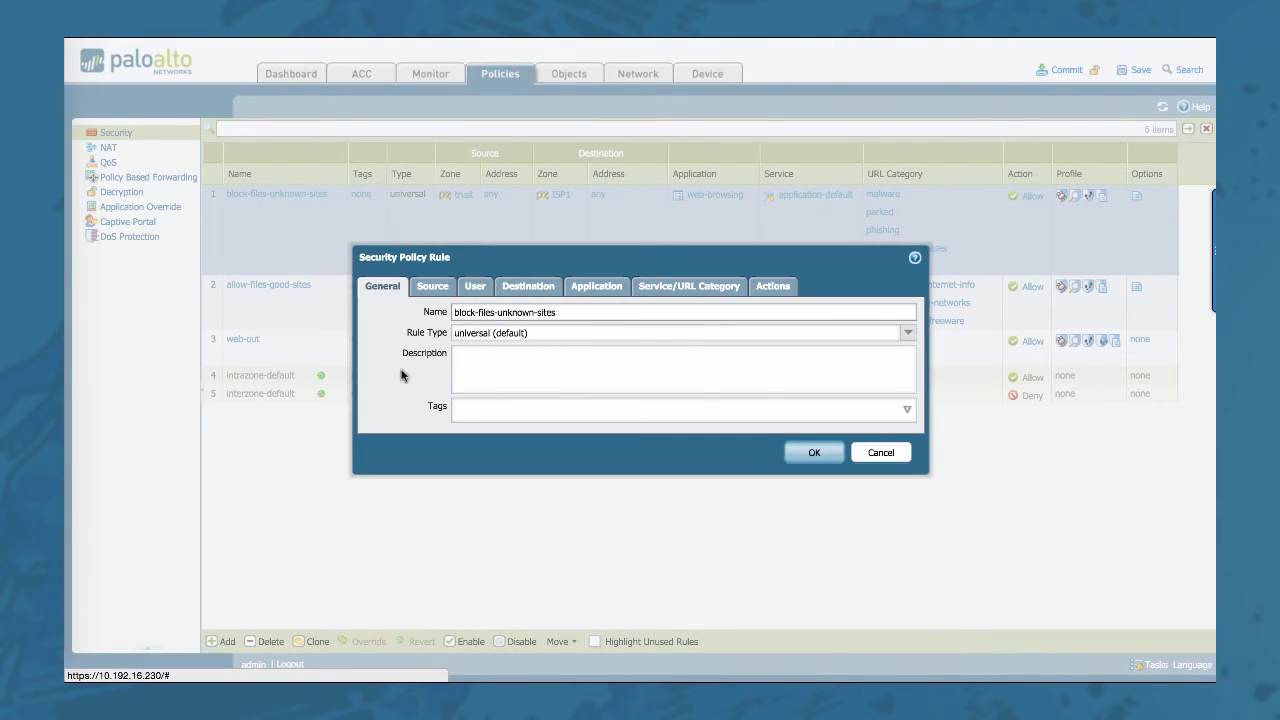
mouse_move(688, 286)
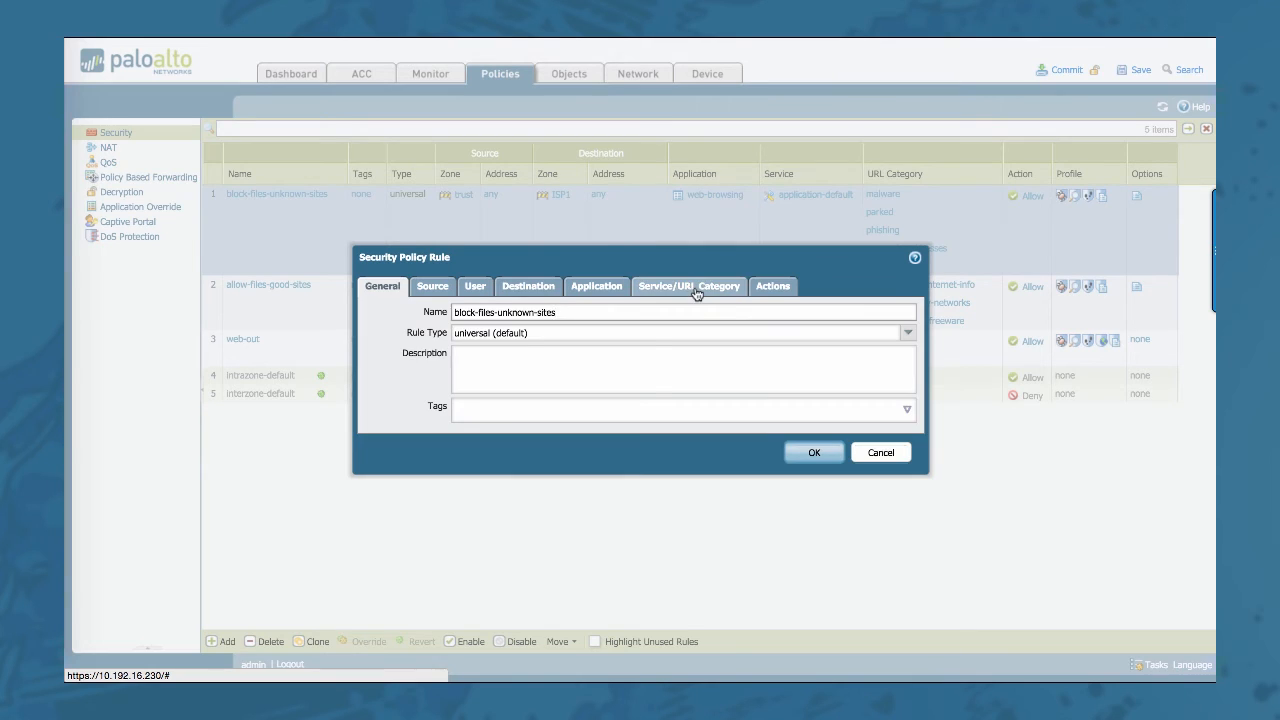
left_click(688, 286)
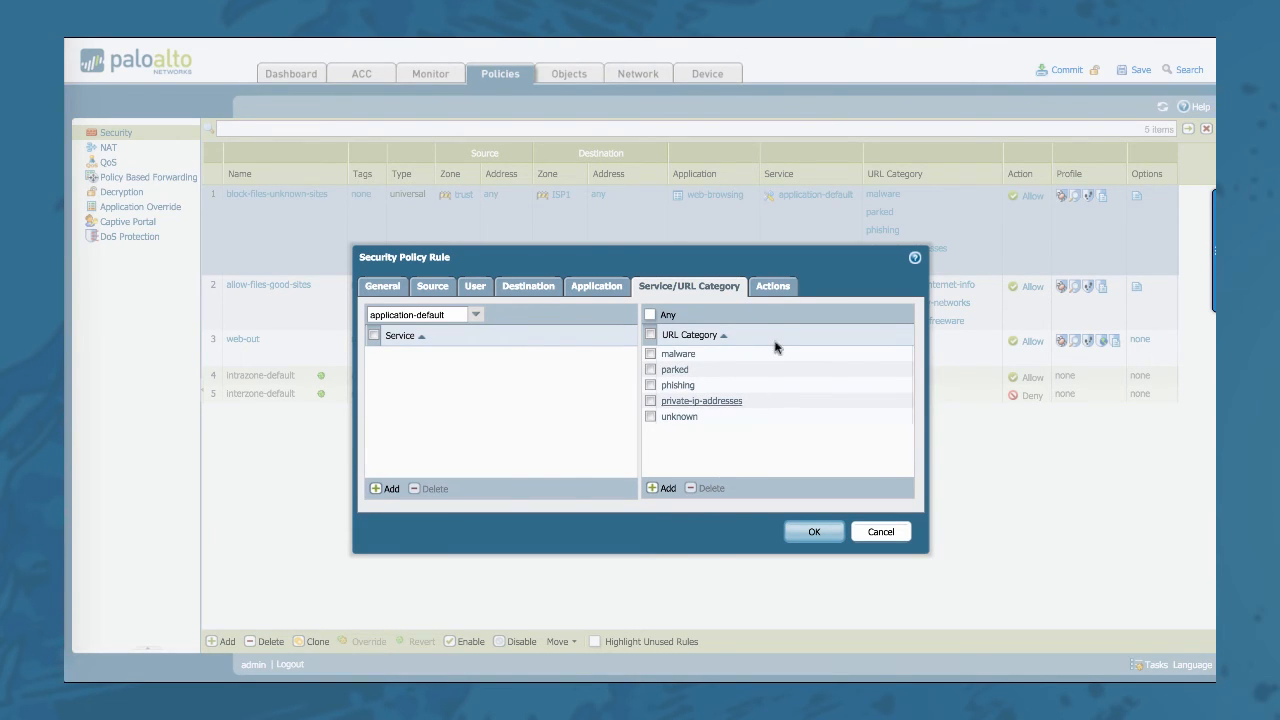
left_click(772, 286)
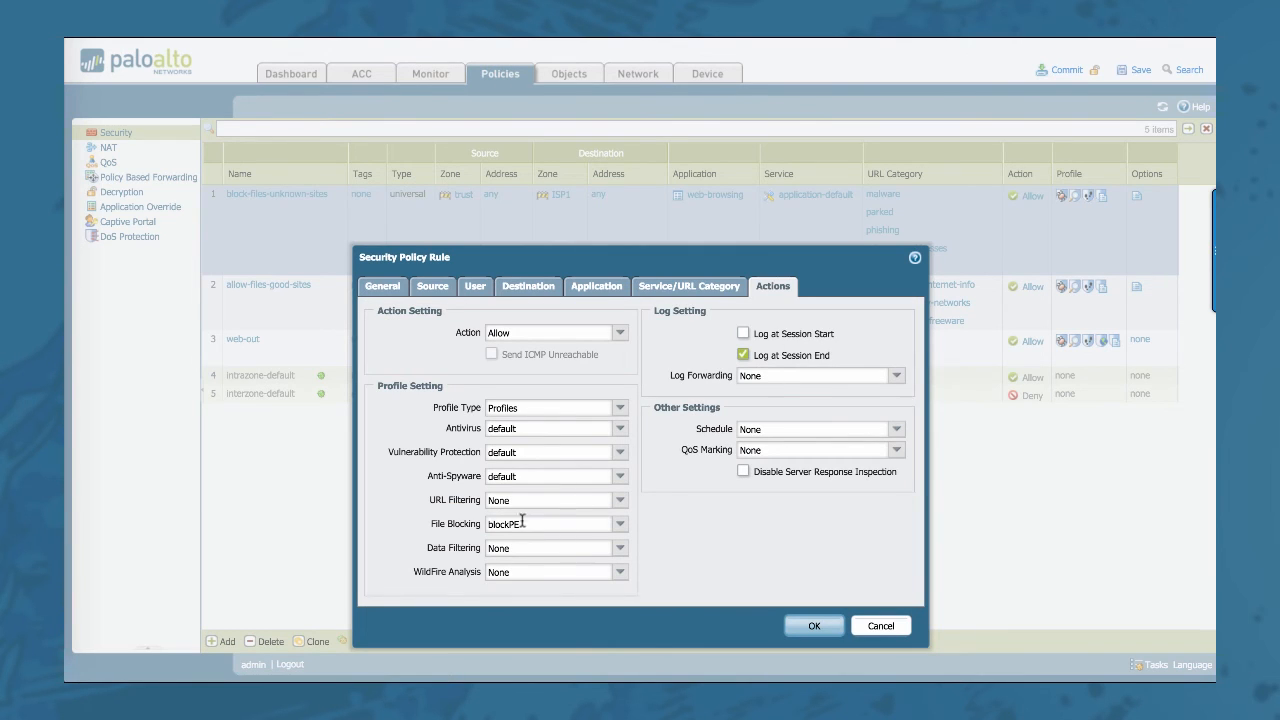
mouse_move(676, 308)
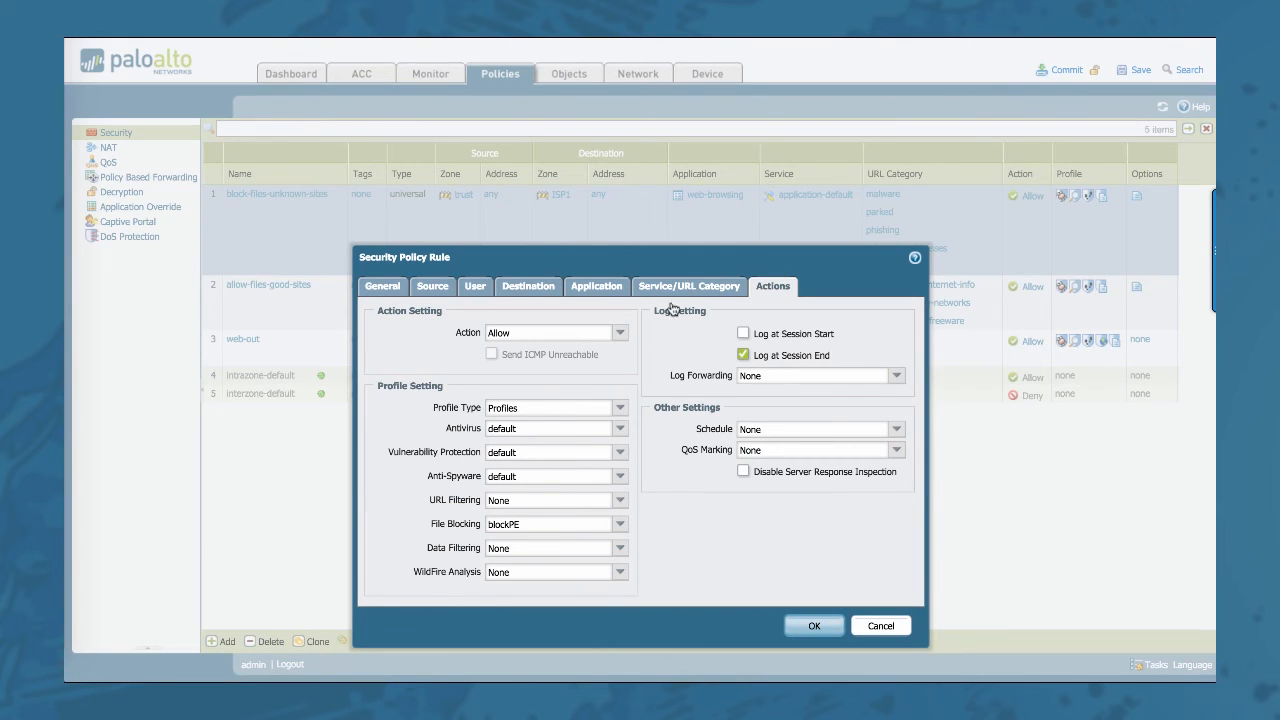
left_click(688, 286)
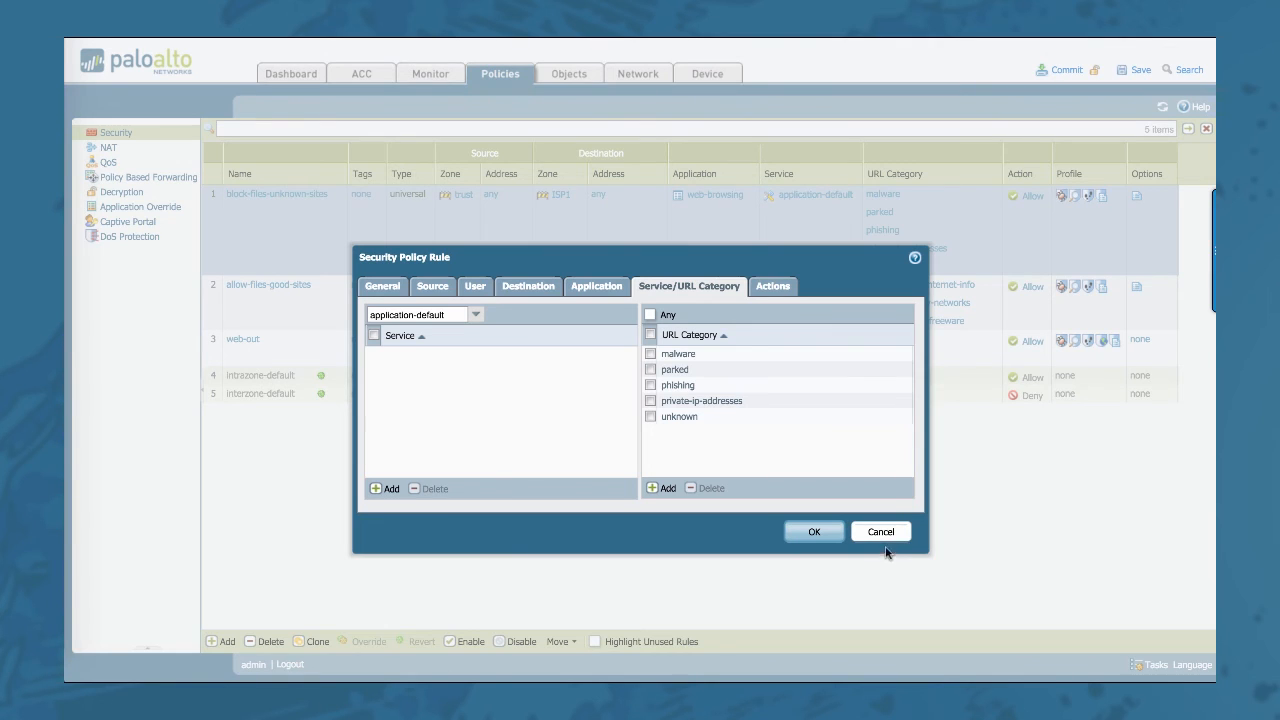
Review allow-files-good-sites: good-site URL categories and allowportableexe profile, then cancel without changes.
left_click(814, 532)
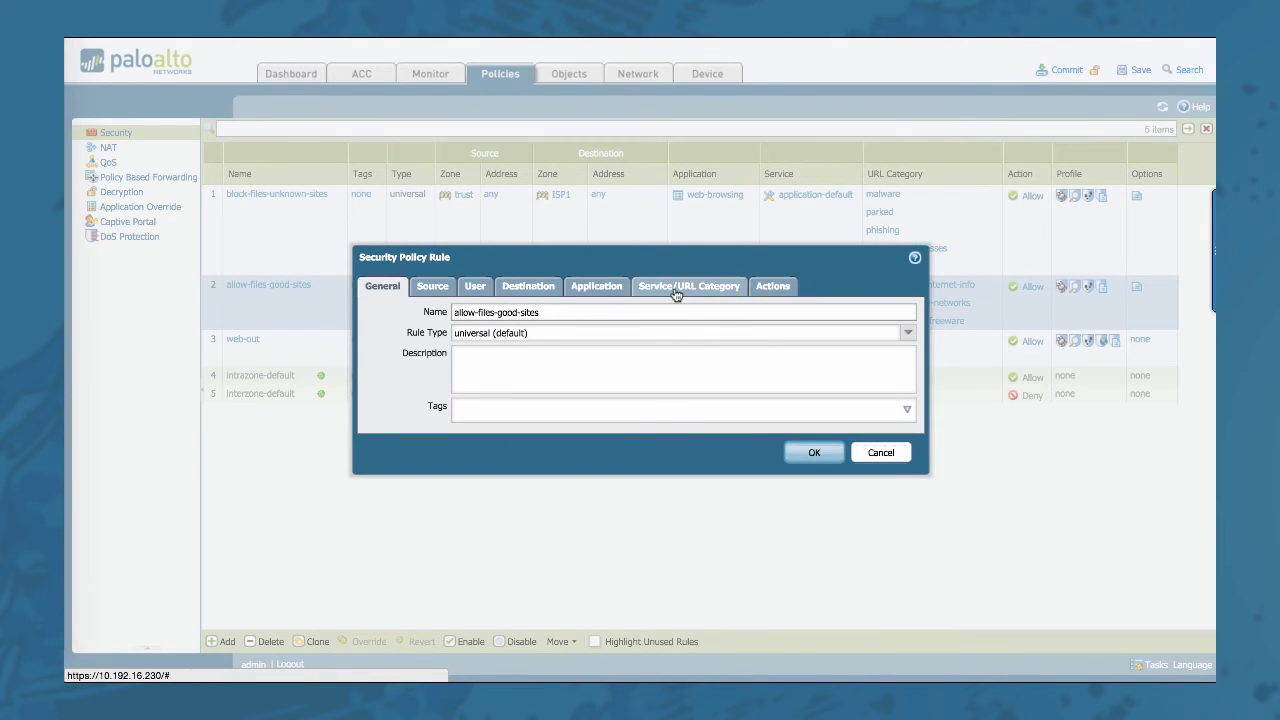
left_click(688, 286)
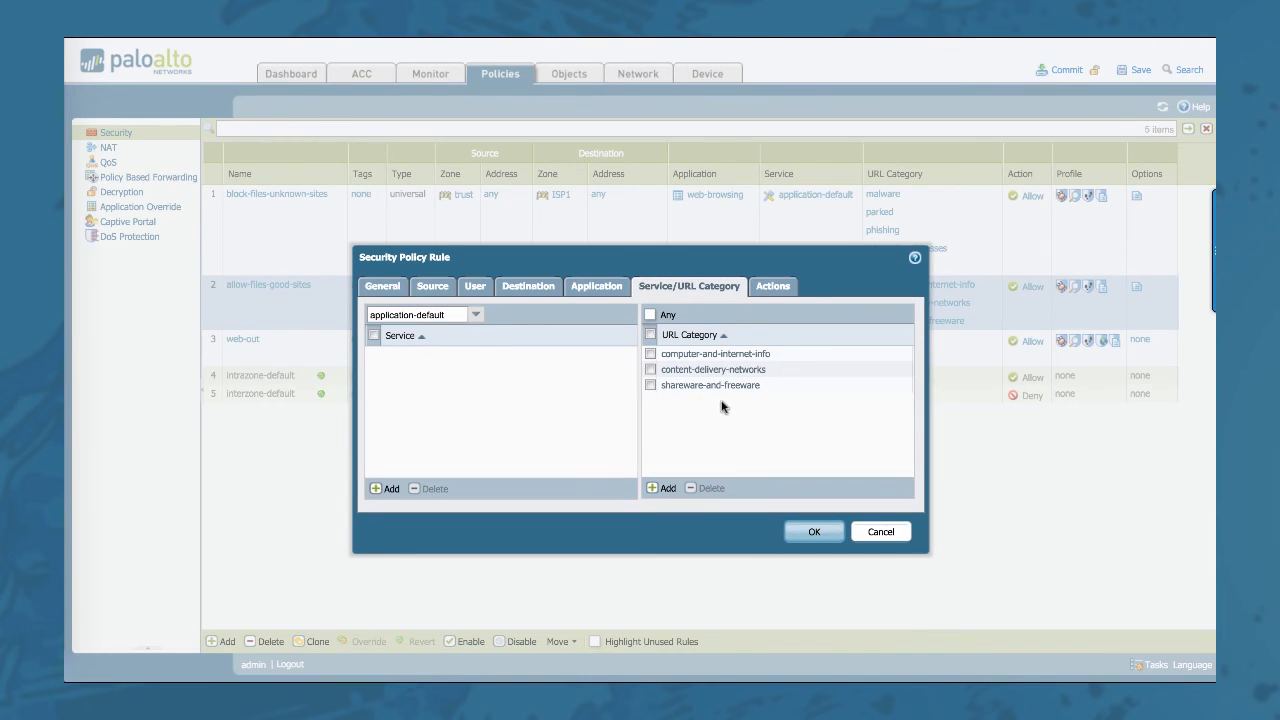
left_click(772, 286)
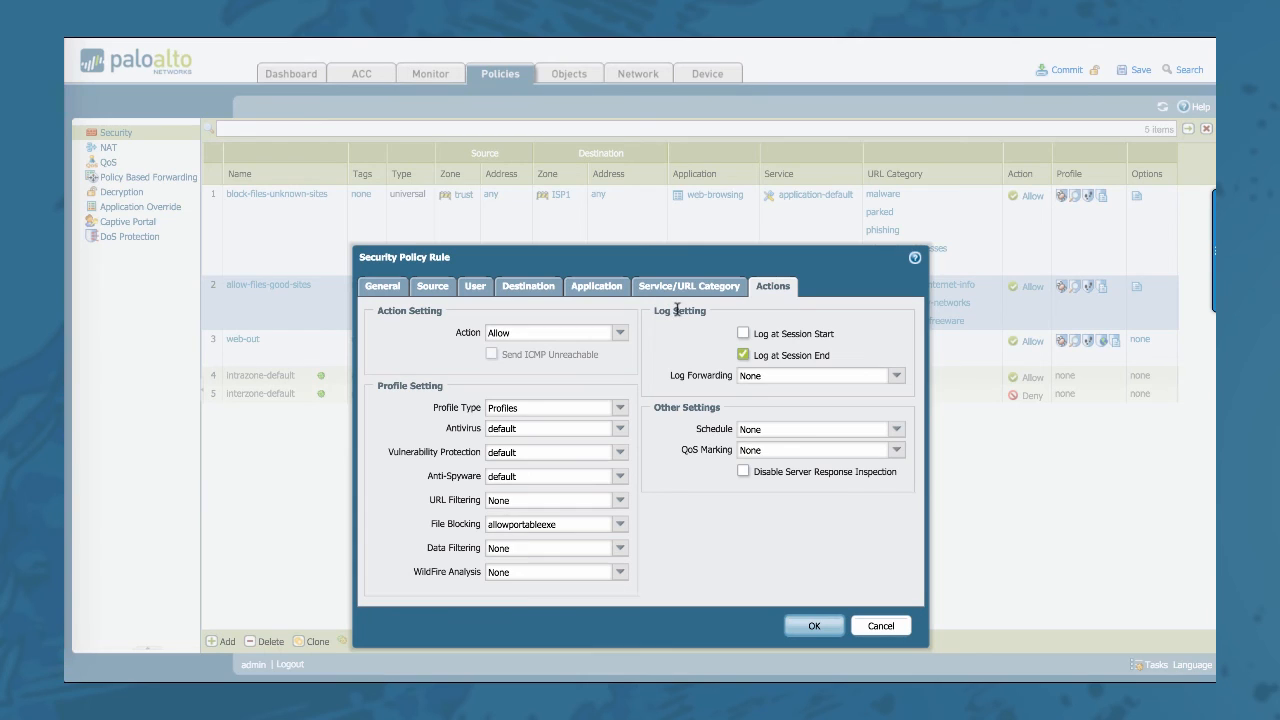
left_click(688, 286)
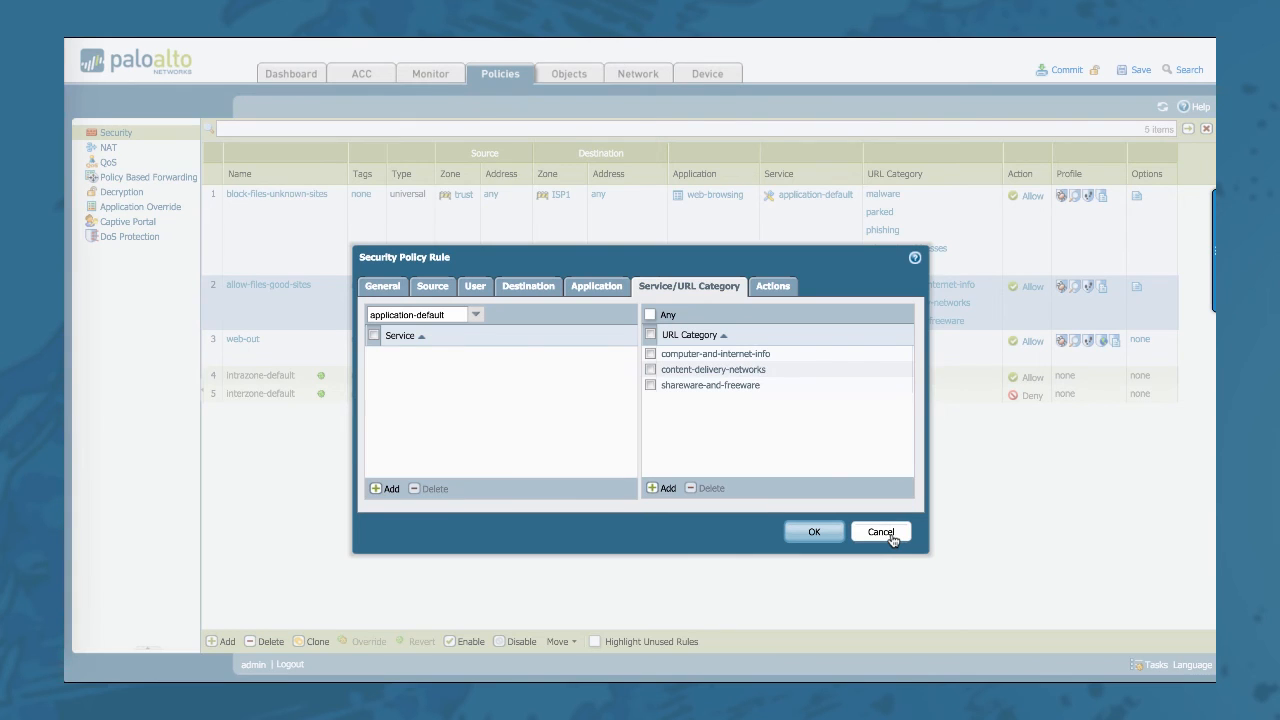
left_click(880, 532)
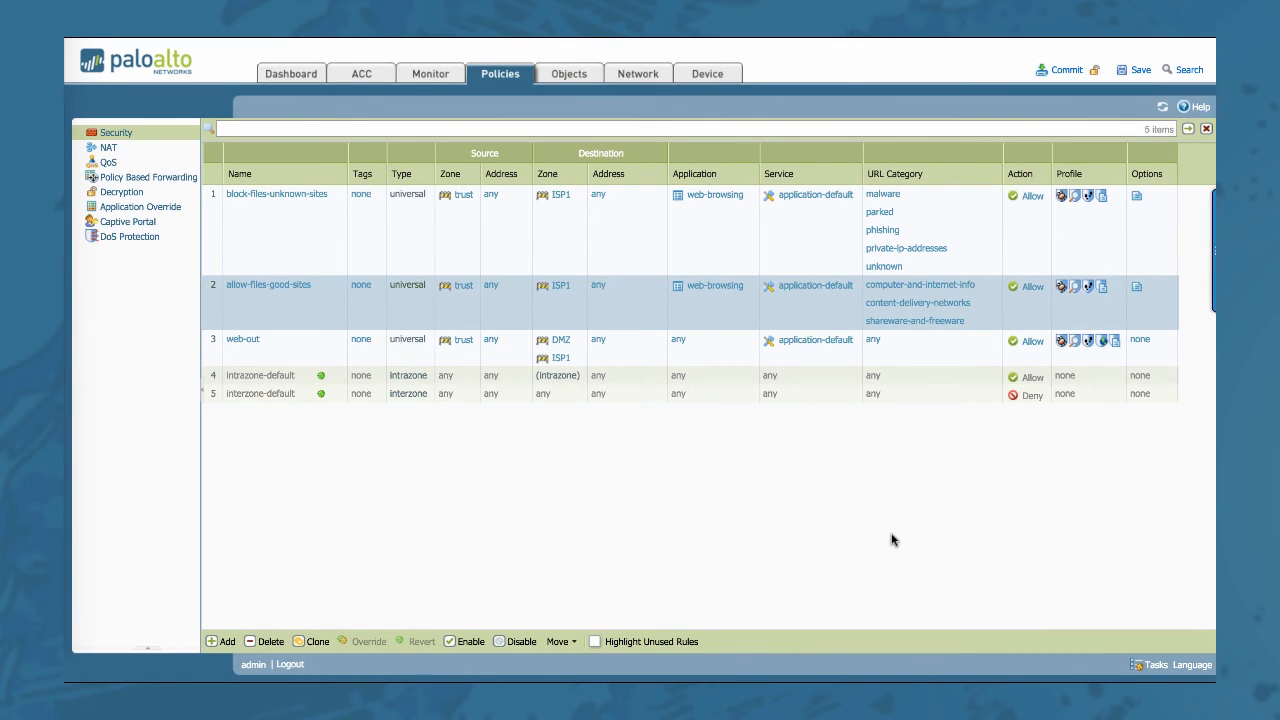
mouse_move(452, 318)
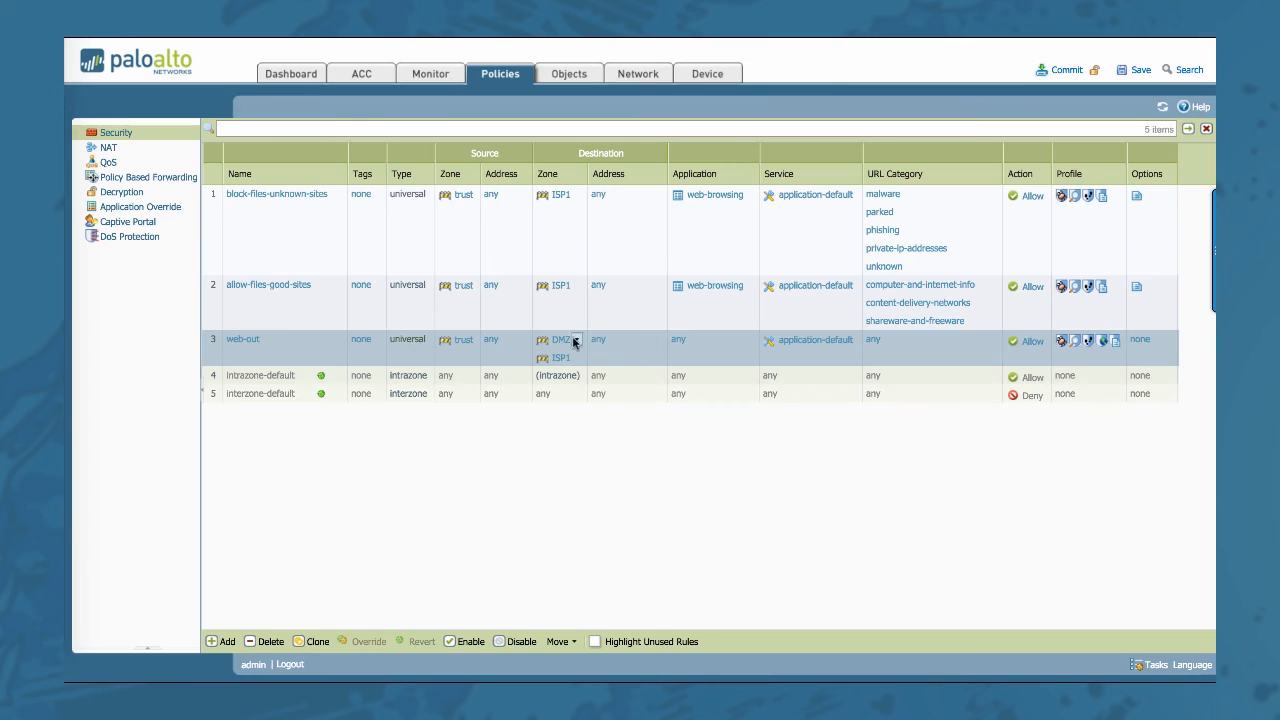
mouse_move(948, 464)
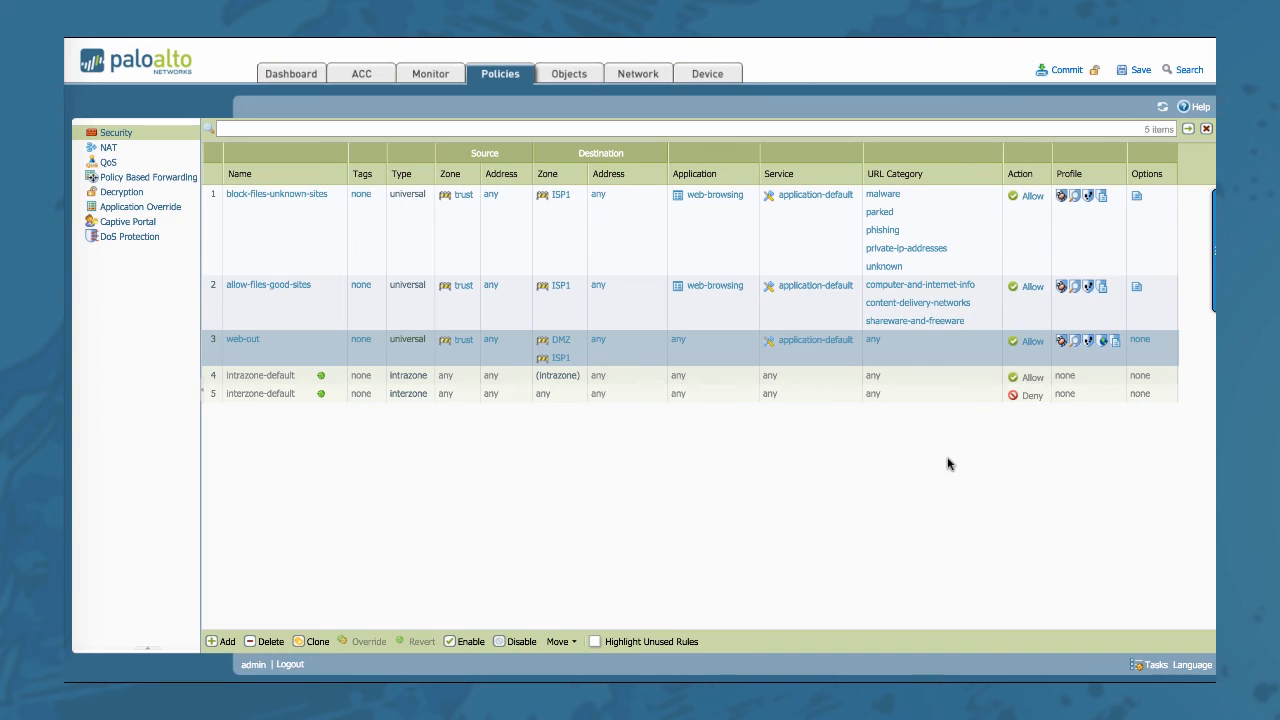
mouse_move(918, 302)
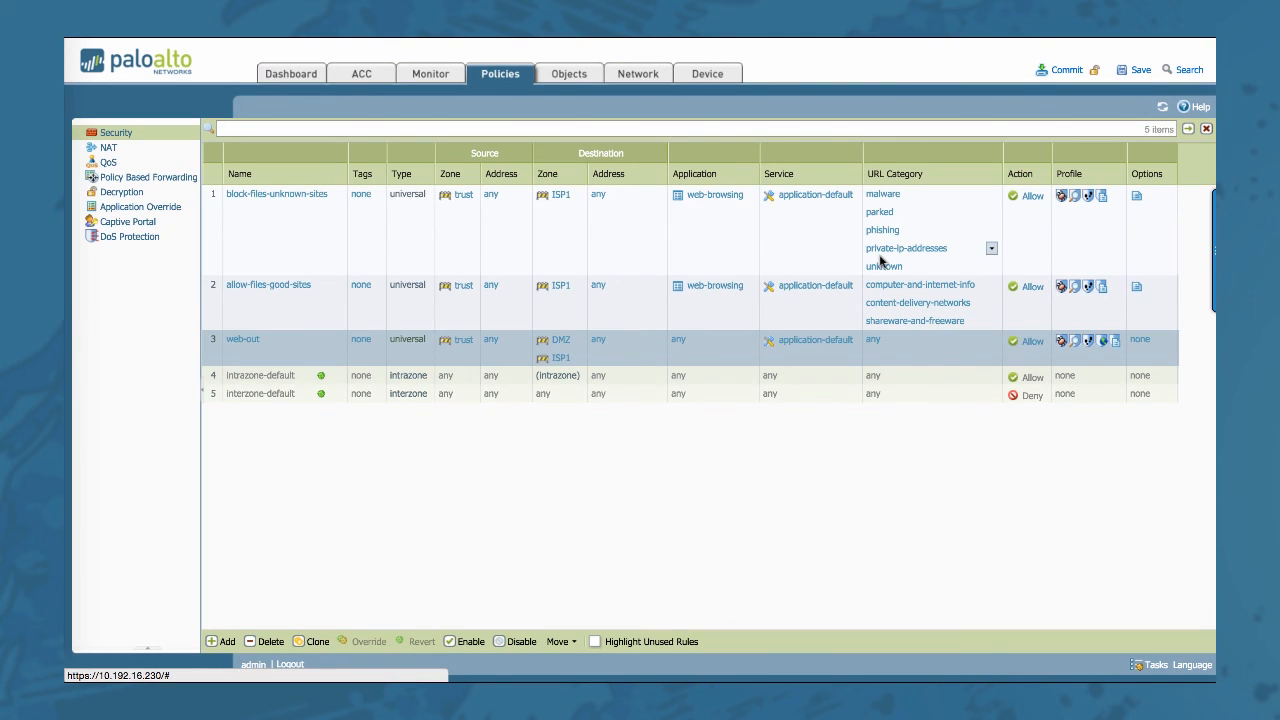
mouse_move(956, 392)
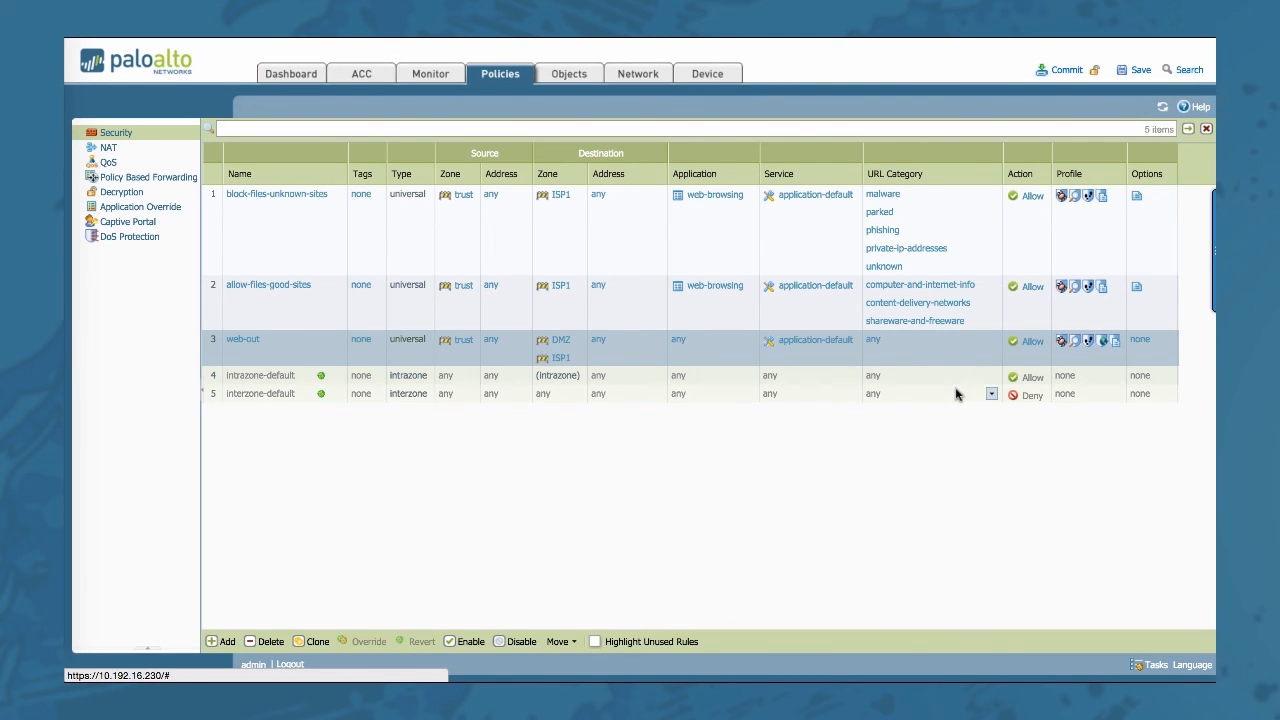